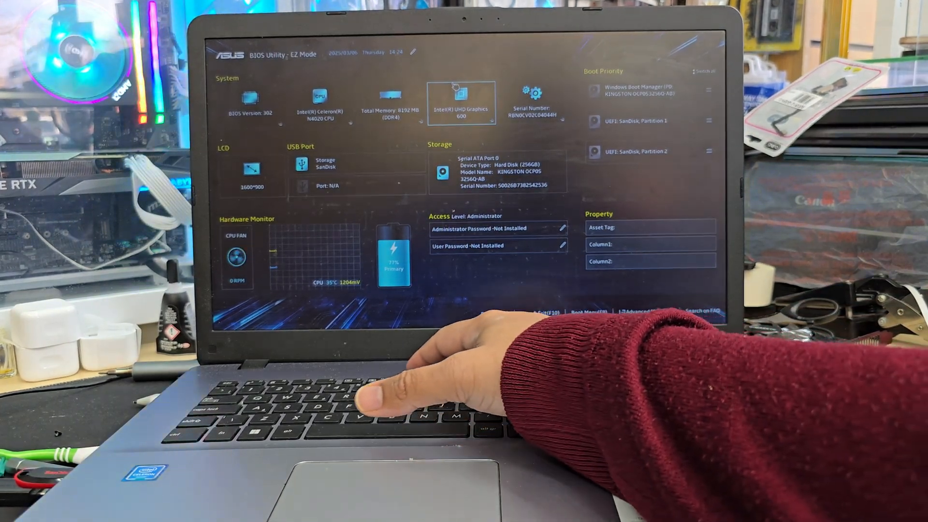
Step: Toggle F7 between EZ Mode and Advanced Mode, ending in Advanced Mode
{"action": "key", "text": "F7"}
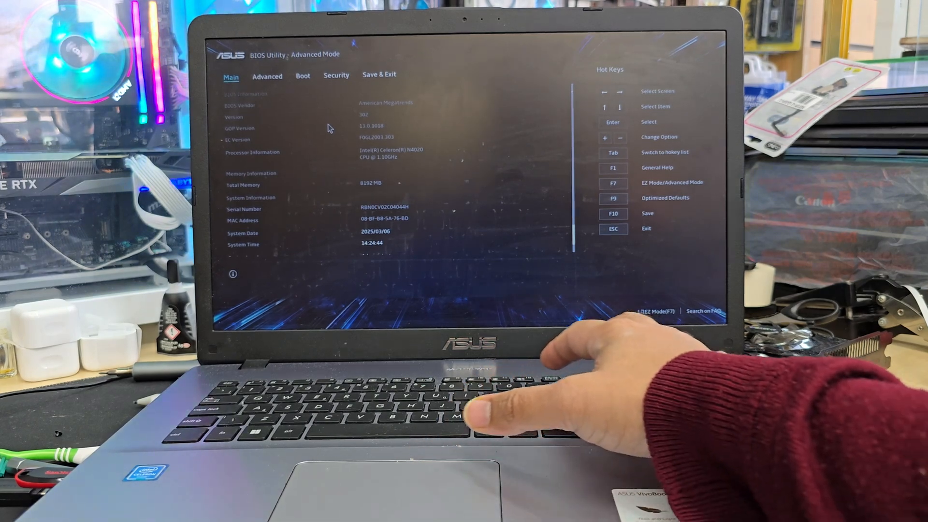
{"action": "key", "text": "F7"}
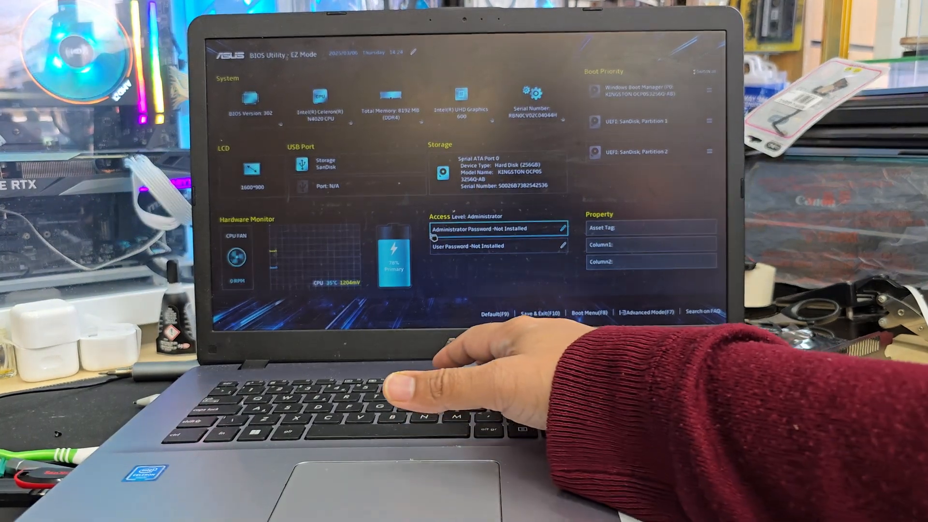
{"action": "key", "text": "f7"}
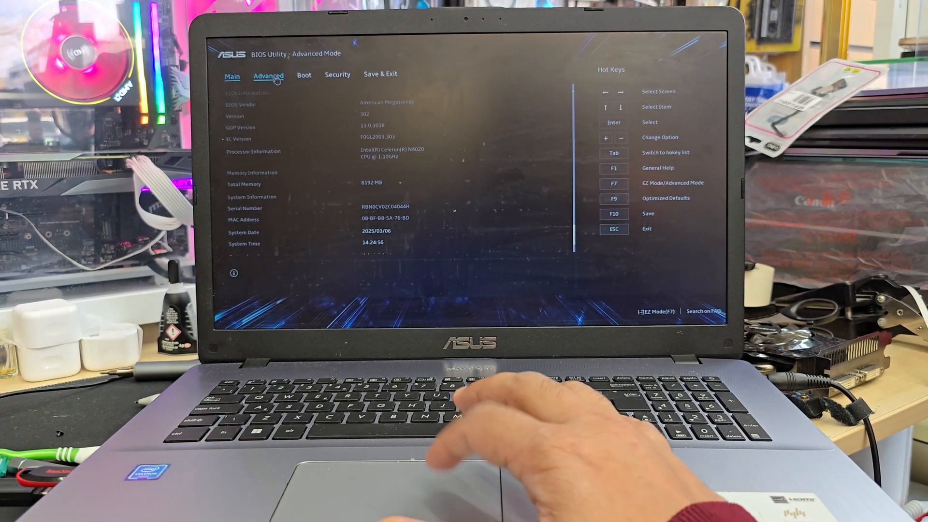
Step: Review the Advanced and Boot pages, then keep Secure Boot Control set to Enabled on the Security page
{"action": "left_click", "coordinate": [267, 75]}
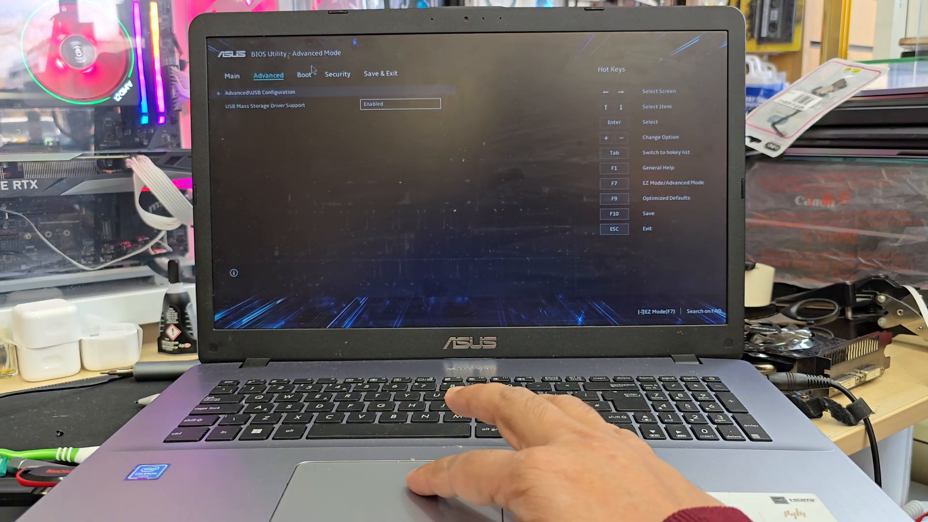
{"action": "left_click", "coordinate": [305, 74]}
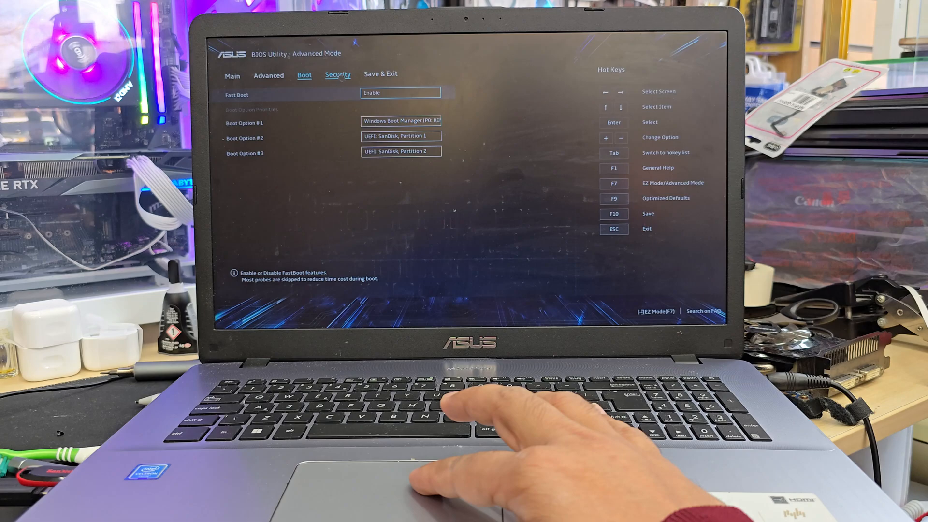
{"action": "left_click", "coordinate": [337, 74]}
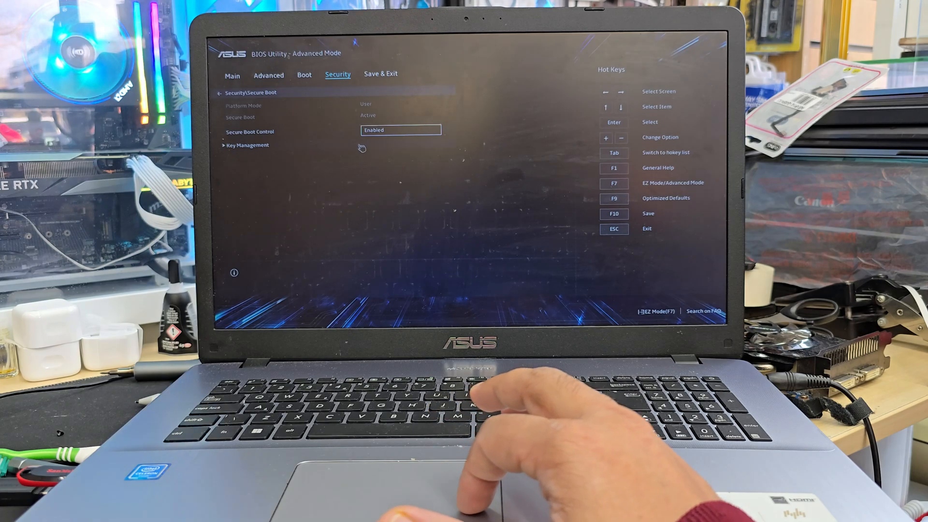
{"action": "left_click", "coordinate": [401, 130]}
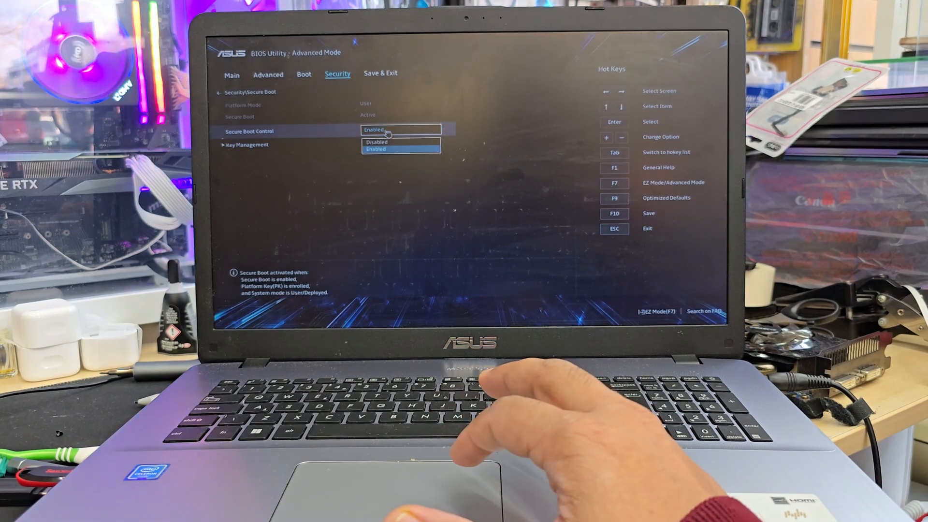
{"action": "left_click", "coordinate": [375, 149]}
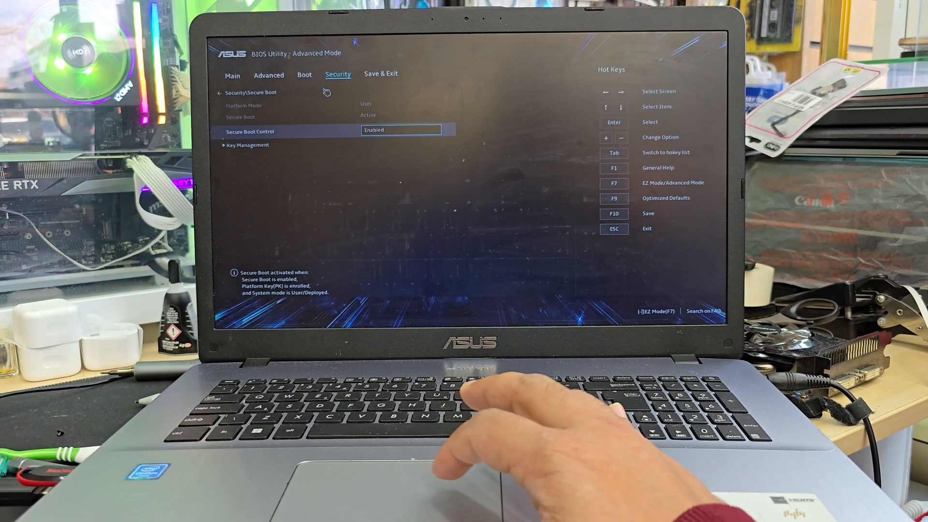
{"action": "left_click", "coordinate": [268, 74]}
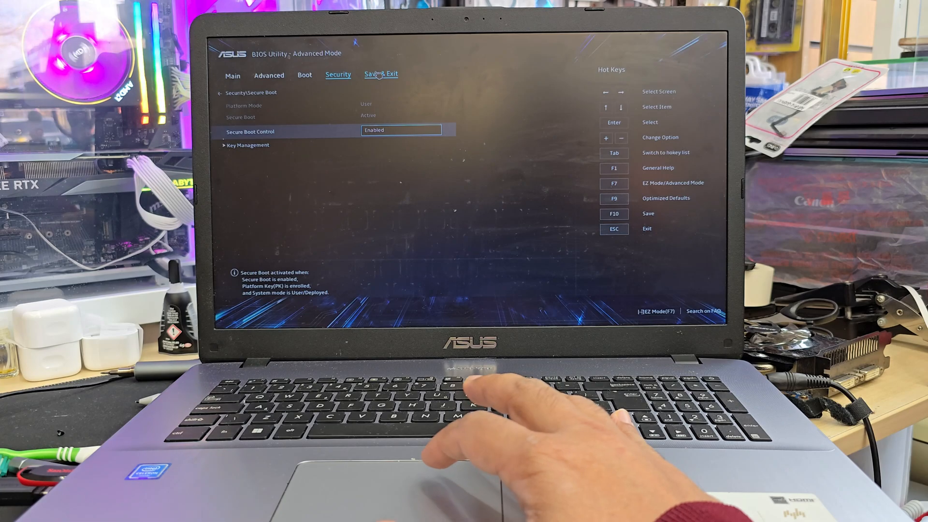
Step: Move UEFI: SanDisk Partition 1 to the top of Boot Priority, then save and reset
{"action": "left_click", "coordinate": [381, 73]}
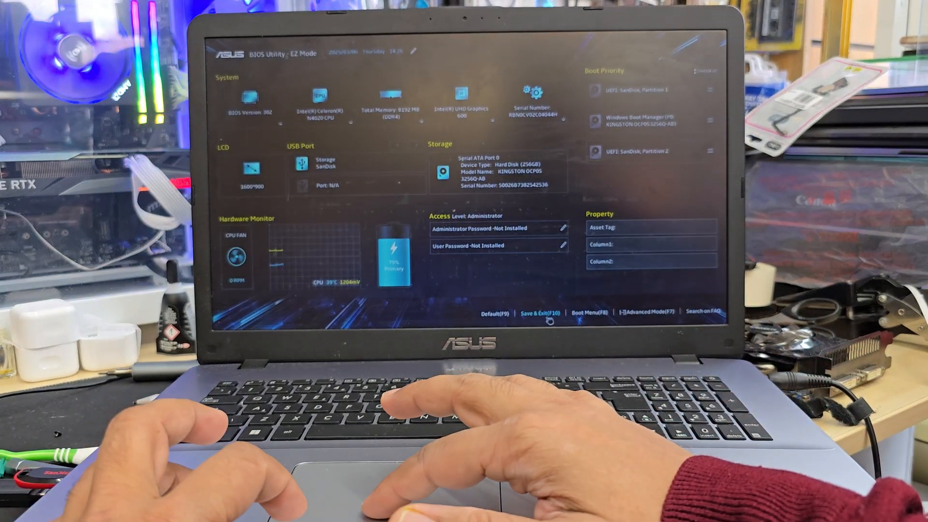
{"action": "left_click", "coordinate": [540, 312]}
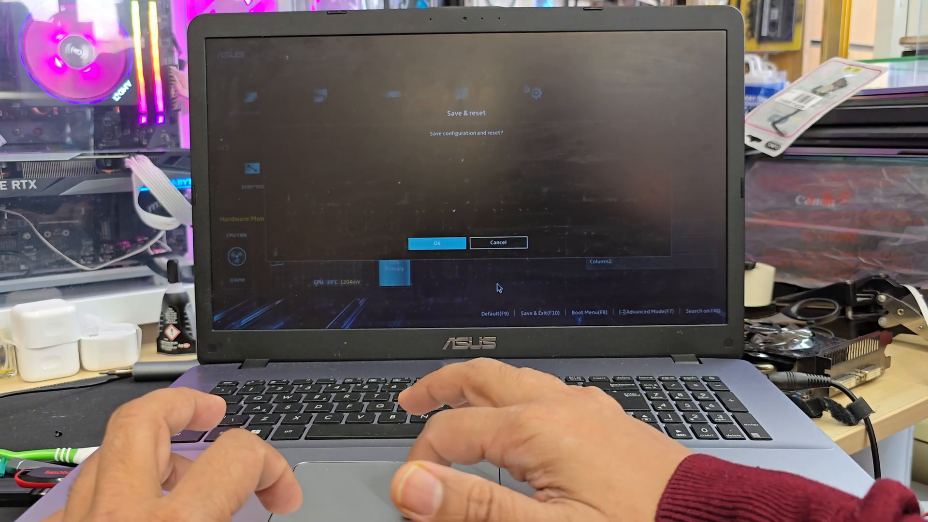
{"action": "left_click", "coordinate": [437, 243]}
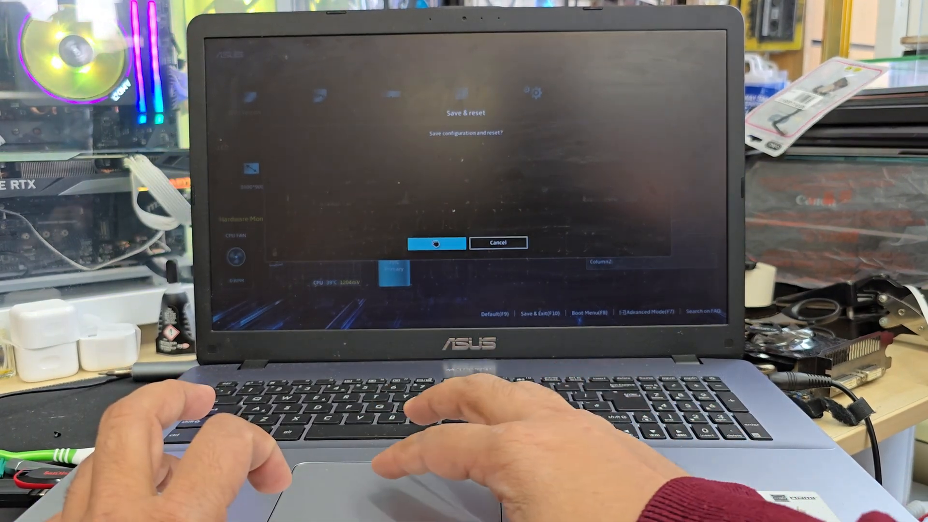
{"action": "left_click", "coordinate": [436, 243]}
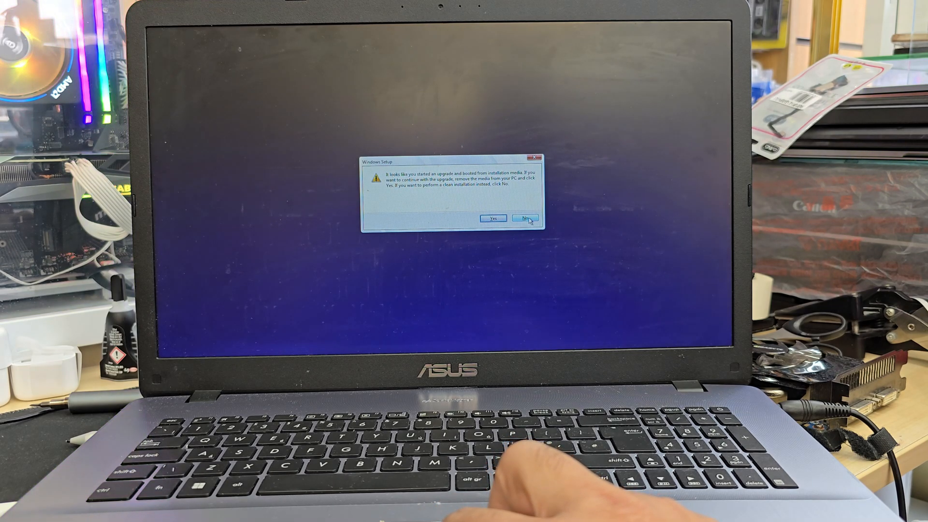
Step: Decline the upgrade warning to perform a clean Windows installation
{"action": "left_click", "coordinate": [526, 219]}
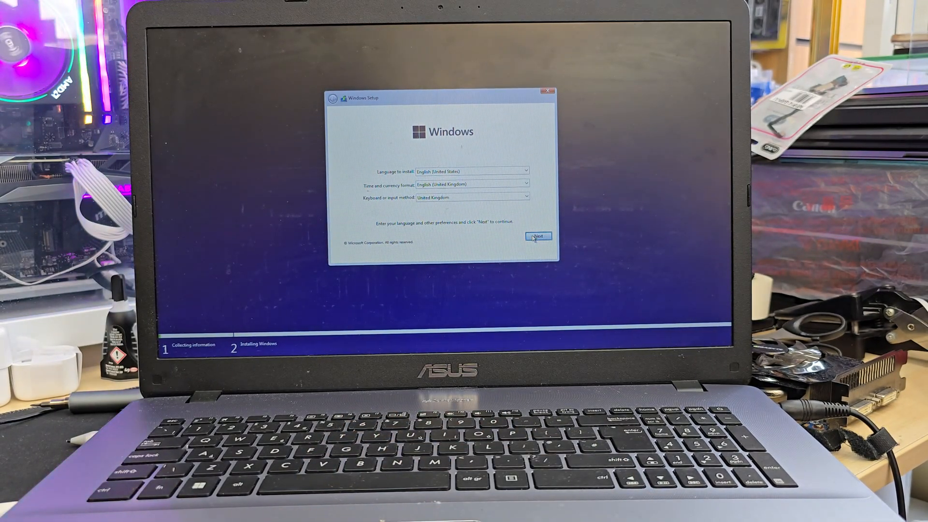
Step: Keep the default language settings and accept the Microsoft license terms
{"action": "left_click", "coordinate": [537, 237]}
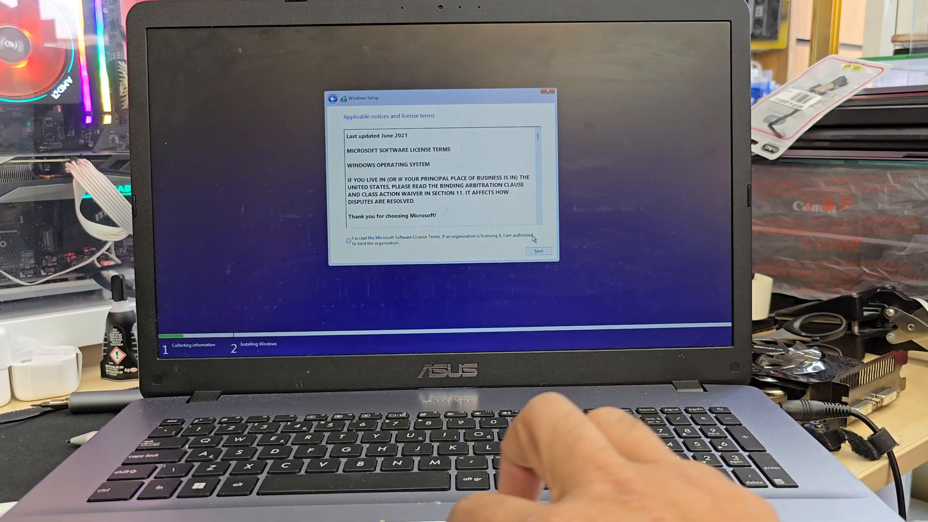
{"action": "left_click", "coordinate": [349, 241]}
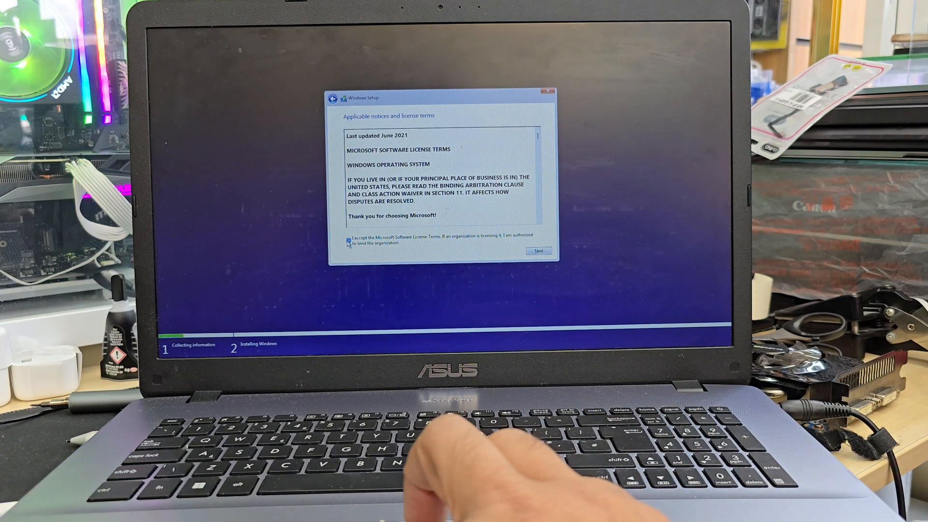
{"action": "left_click", "coordinate": [538, 250]}
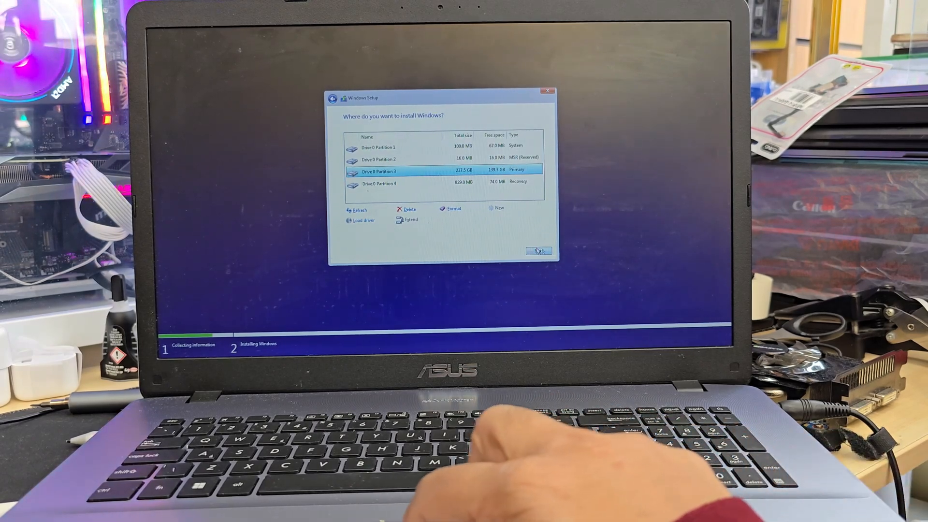
Step: Delete the 237.5 GB primary, 100 MB system, 16 MB reserved and 829 MB recovery partitions
{"action": "left_click", "coordinate": [409, 209]}
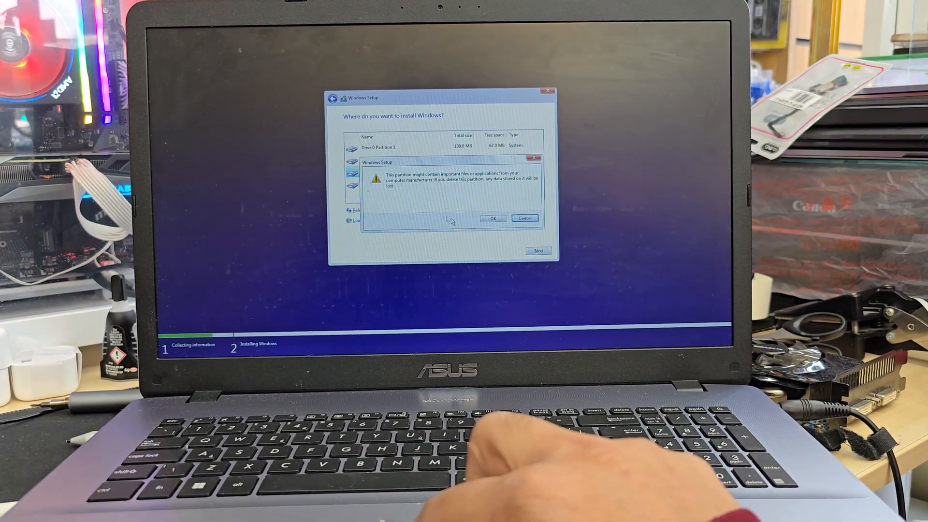
{"action": "left_click", "coordinate": [494, 217]}
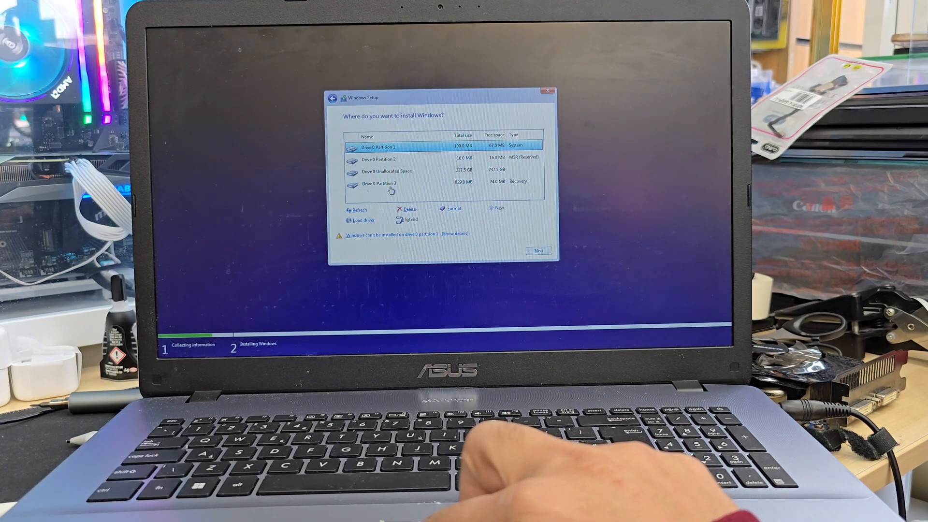
{"action": "left_click", "coordinate": [406, 209]}
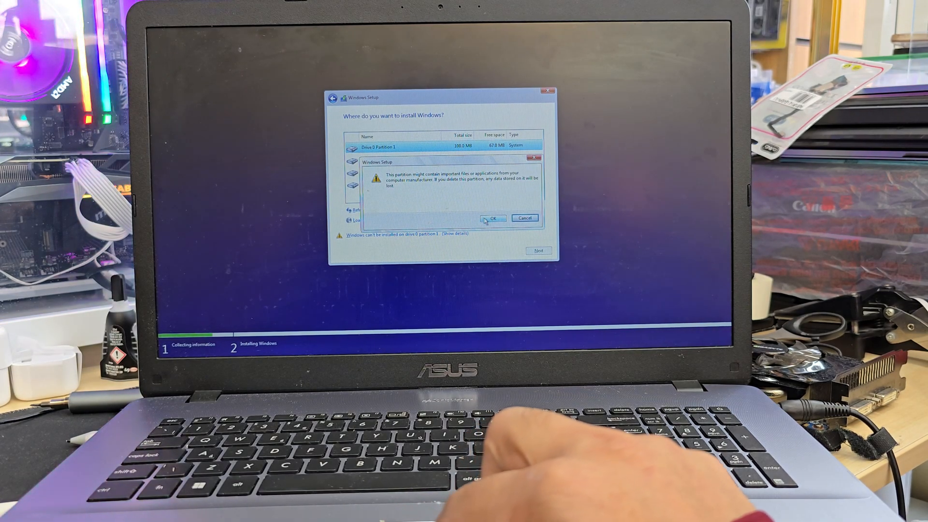
{"action": "left_click", "coordinate": [492, 217]}
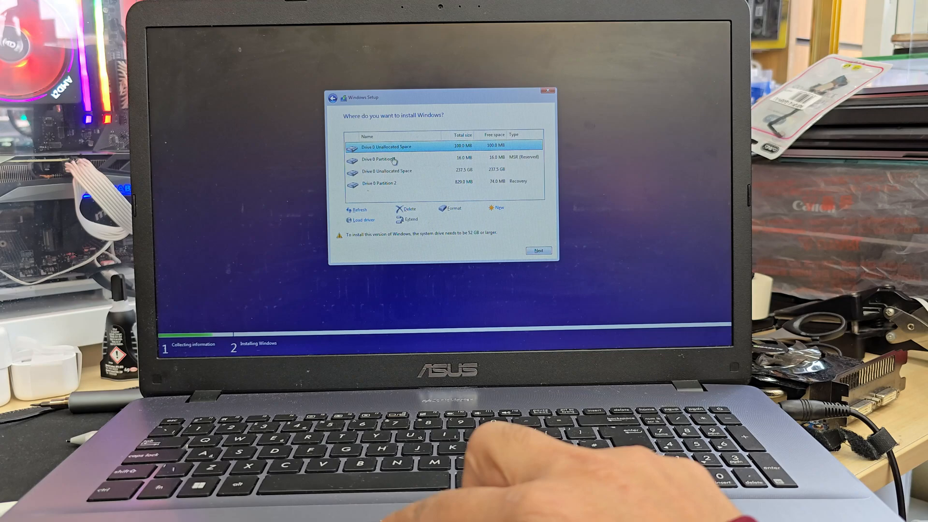
{"action": "left_click", "coordinate": [407, 210]}
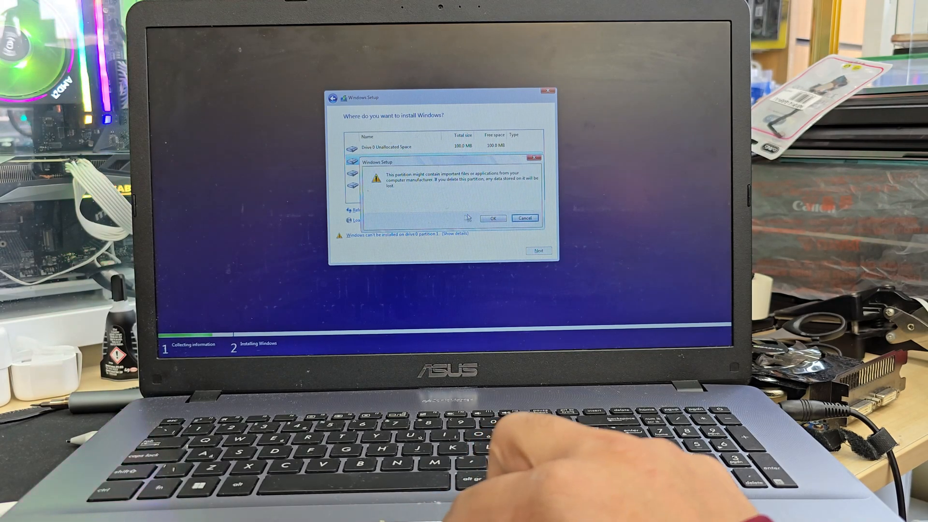
{"action": "left_click", "coordinate": [492, 217]}
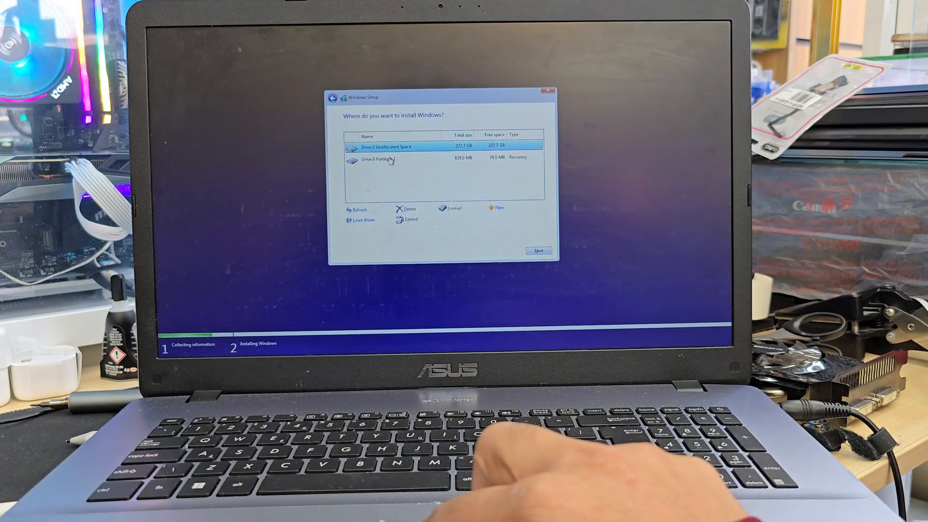
{"action": "left_click", "coordinate": [379, 159]}
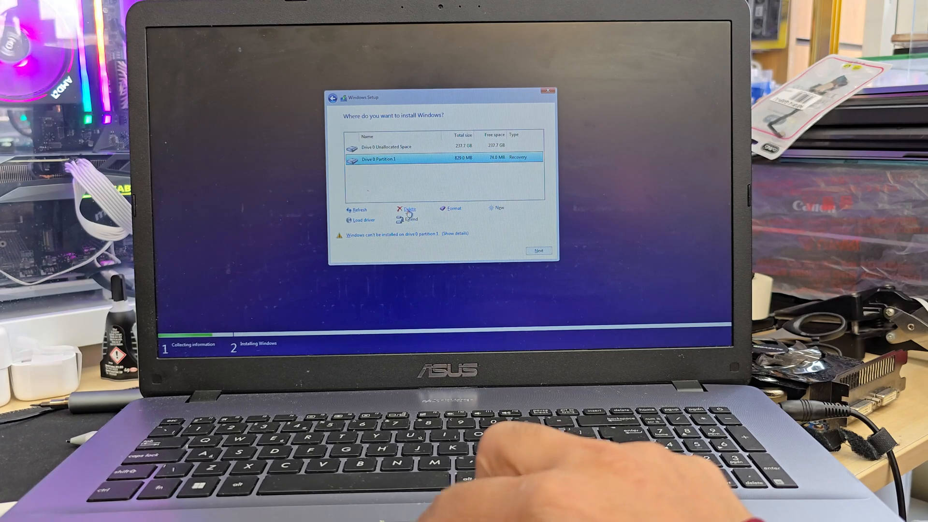
{"action": "left_click", "coordinate": [408, 209]}
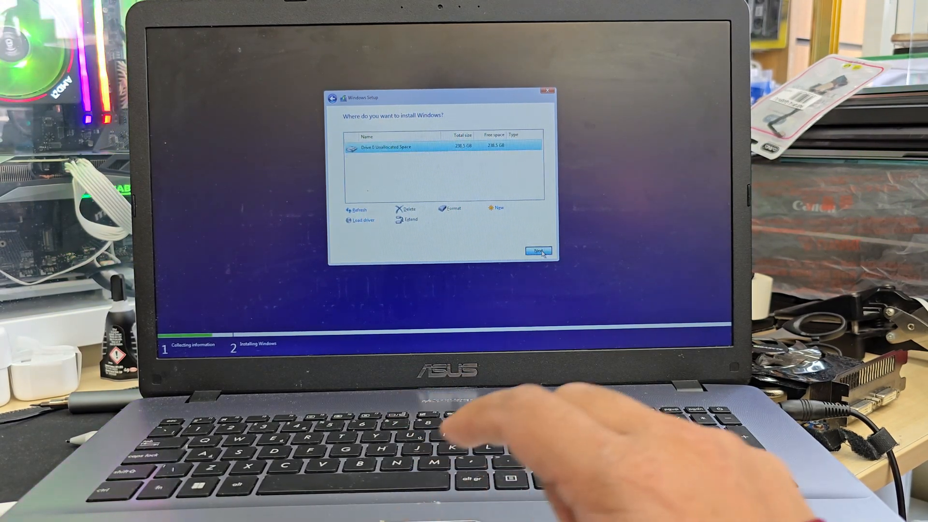
Step: Start installing Windows onto the single 238.5 GB unallocated space
{"action": "left_click", "coordinate": [537, 251]}
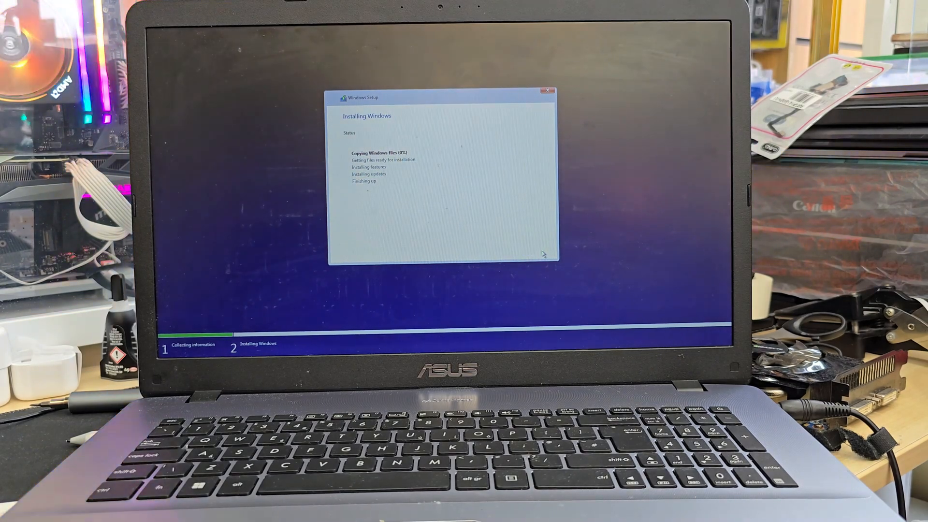